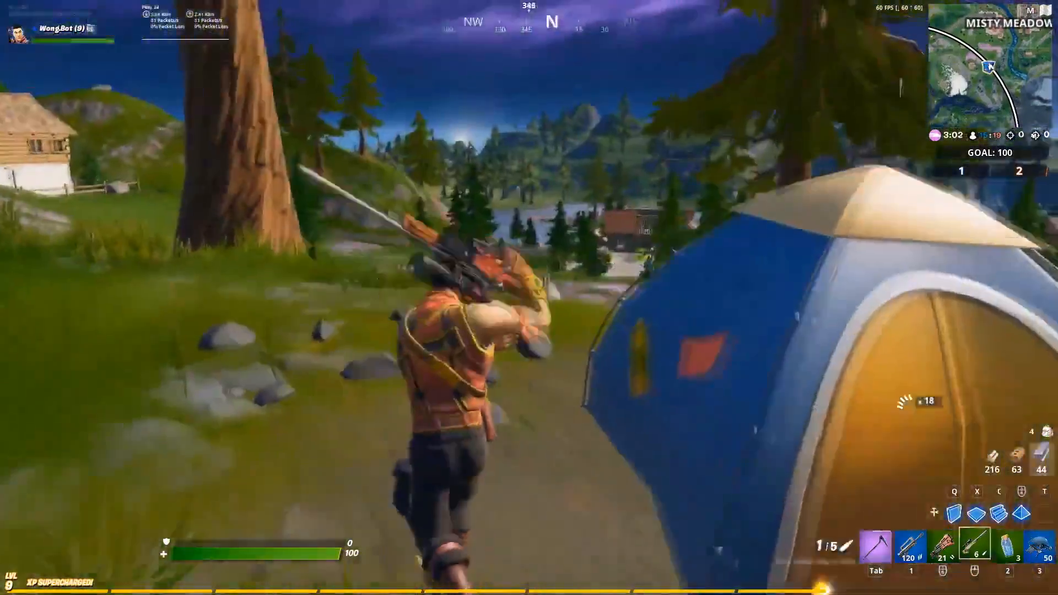
- Finish the Fortnite gameplay demo and exit to the desktop with the Joystick folder
right_click(529, 297)
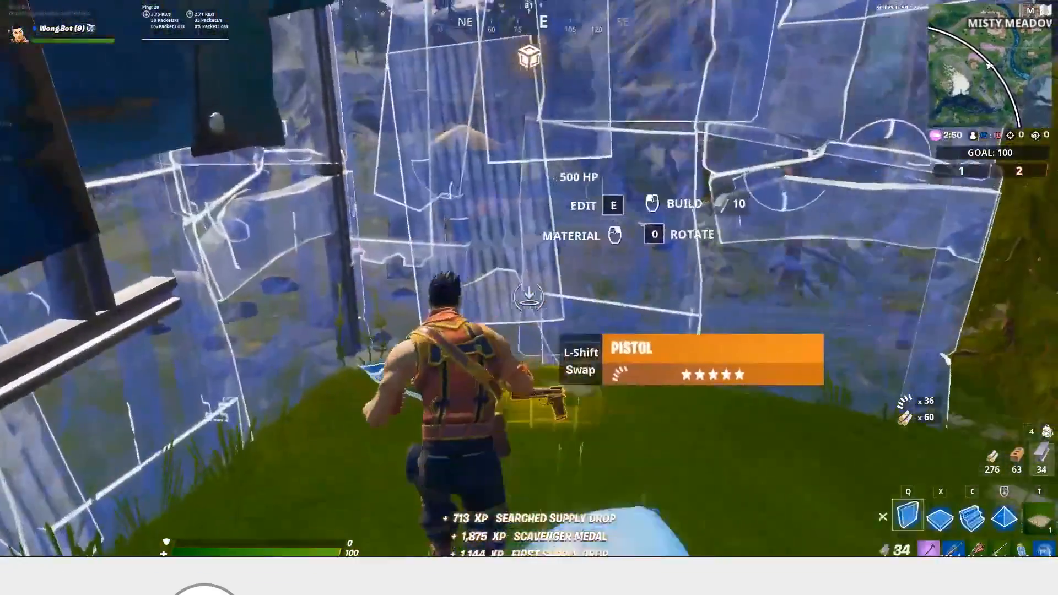
left_click(772, 525)
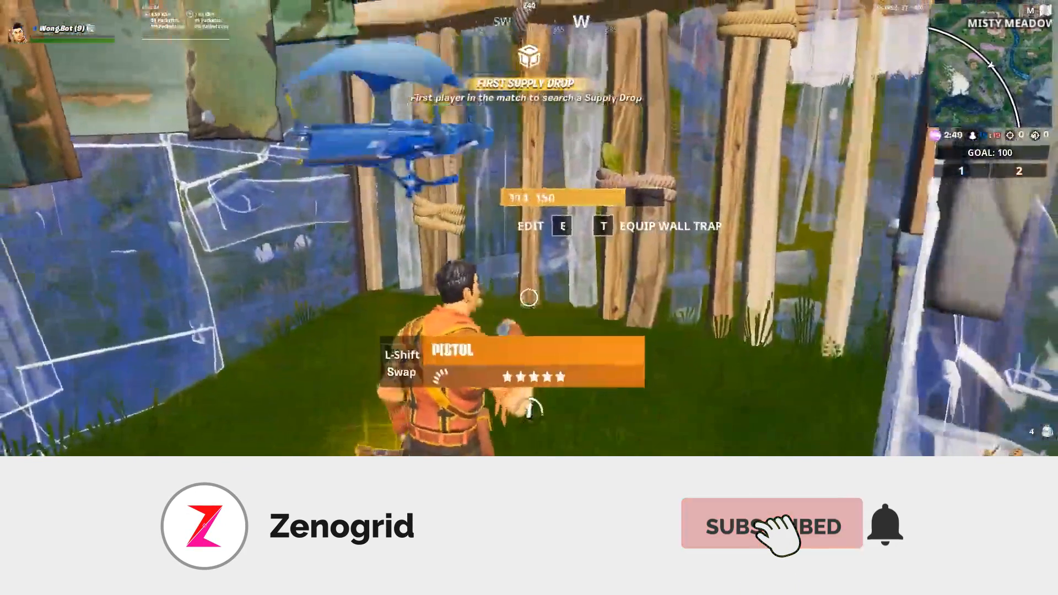
left_click(772, 524)
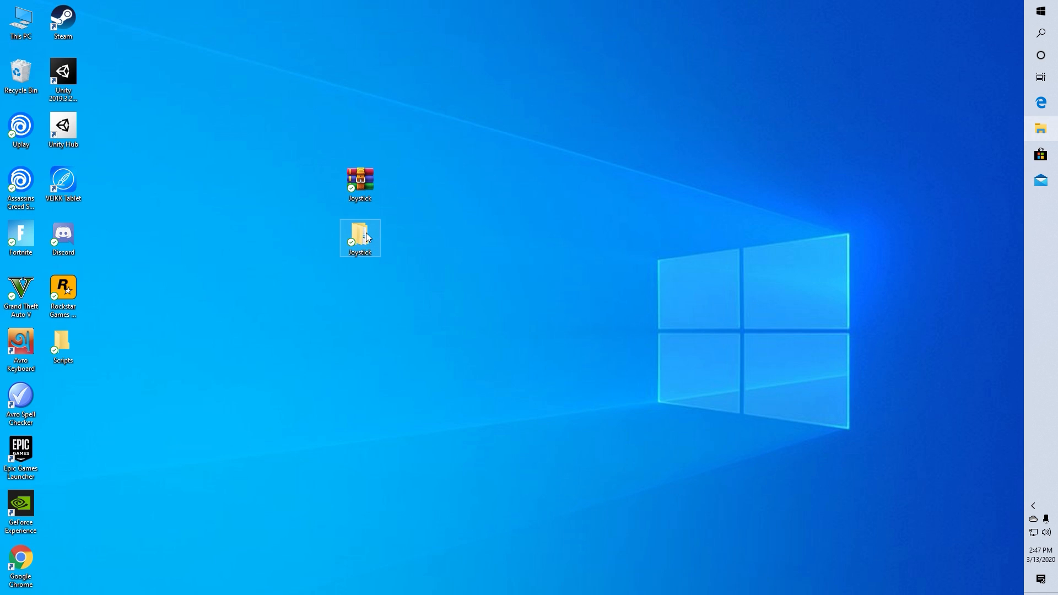
- Browse Joystick > Install first and run the Universal Joystick Driver - Speedlink installer
double_click(360, 238)
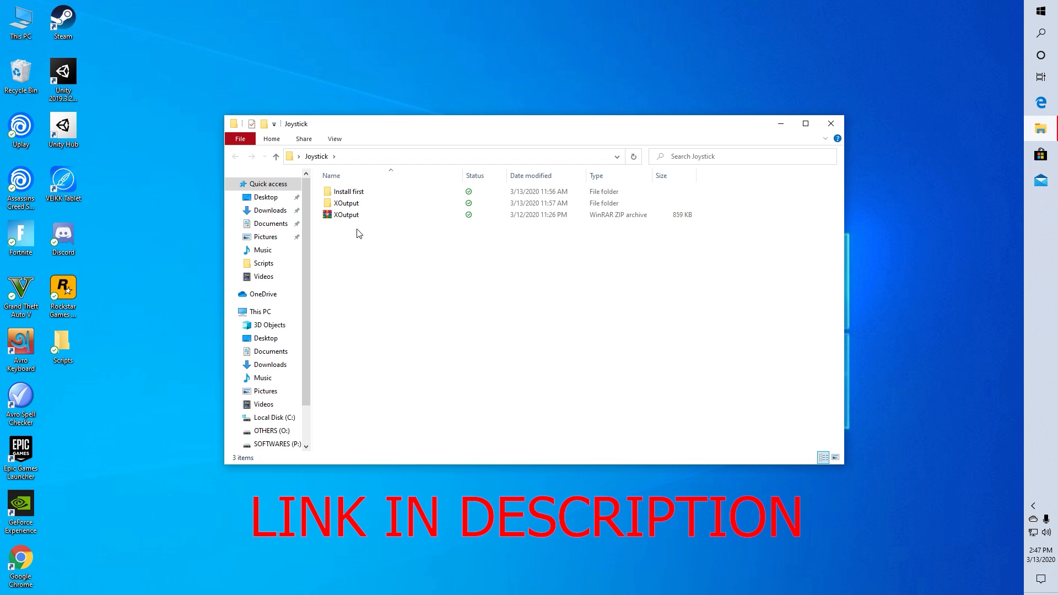
left_click(349, 191)
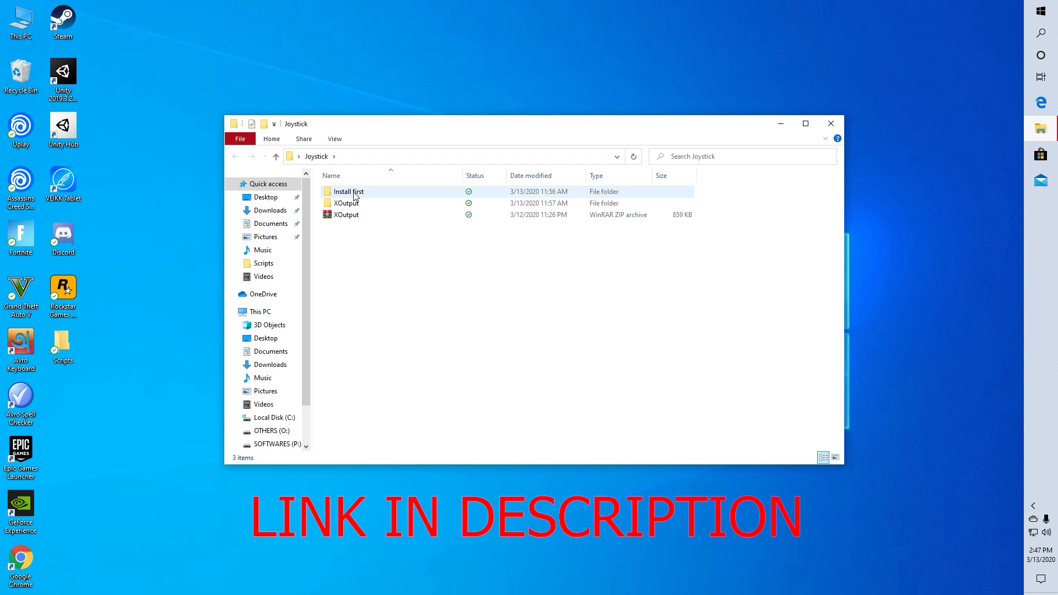
mouse_move(349, 192)
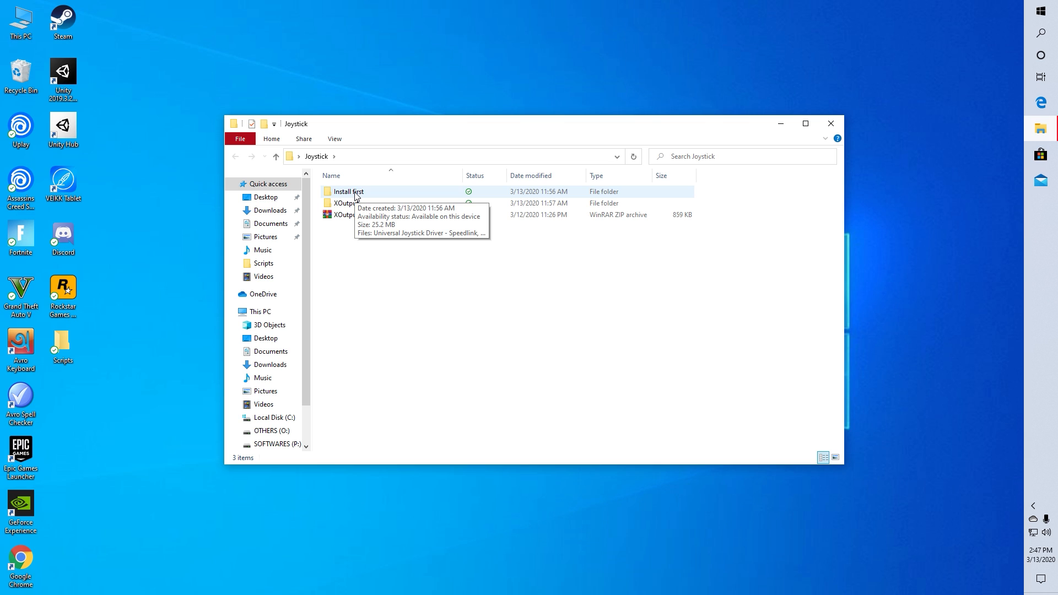
left_click(349, 191)
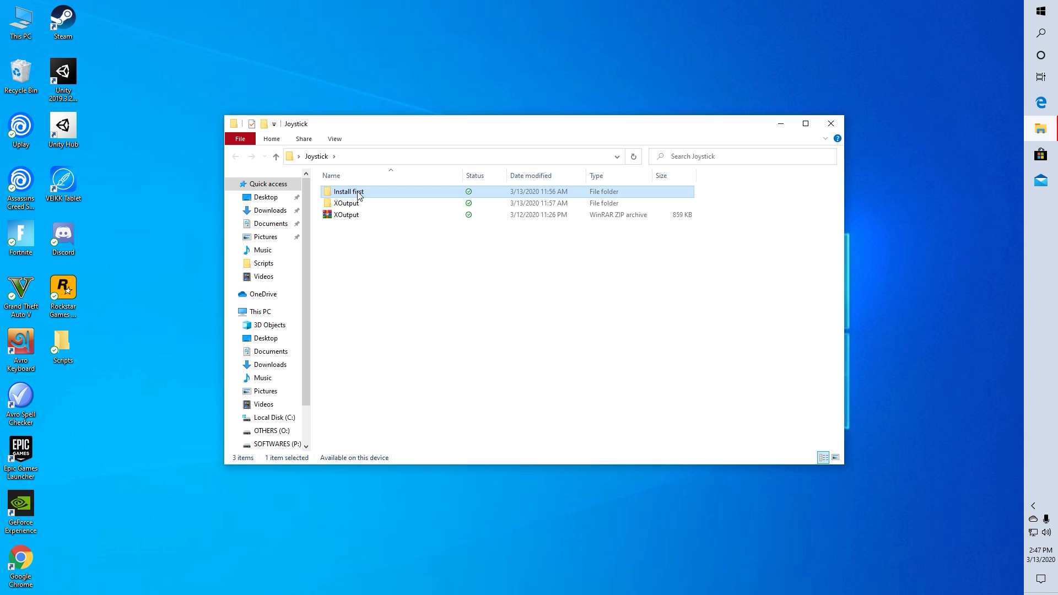
double_click(349, 192)
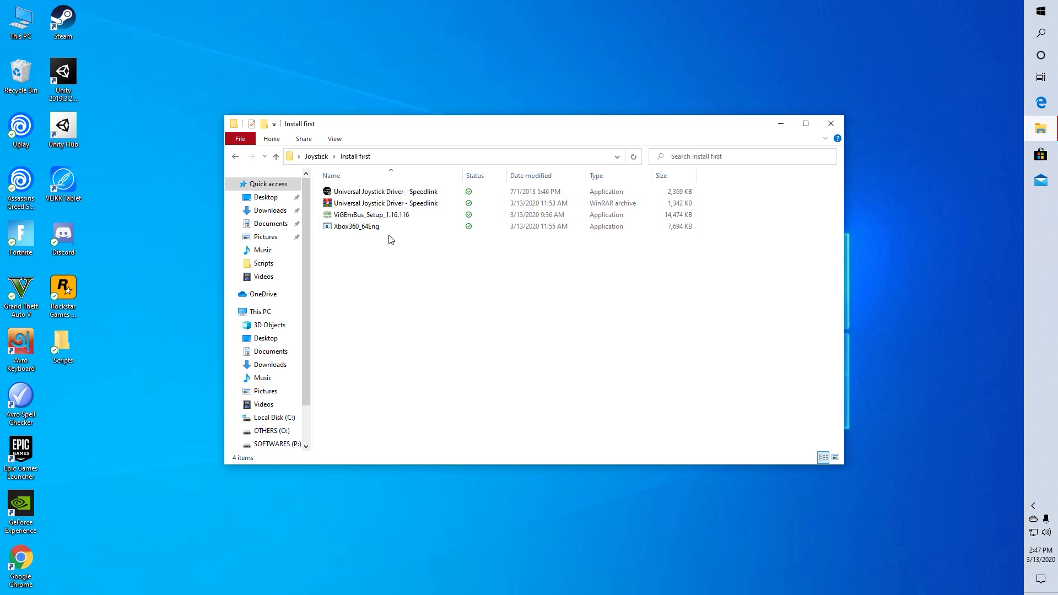
left_click(387, 191)
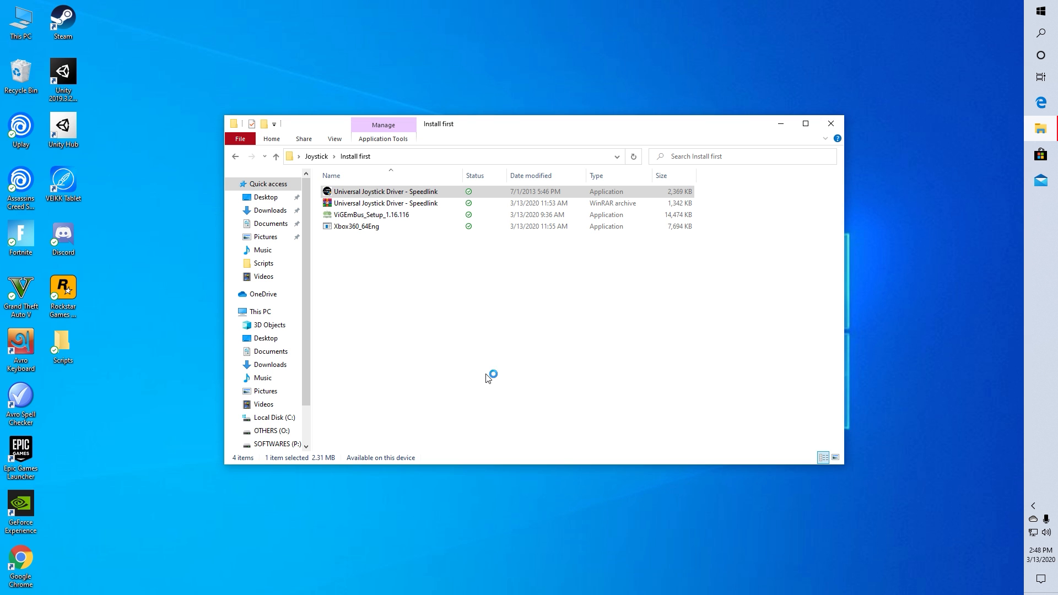
double_click(386, 191)
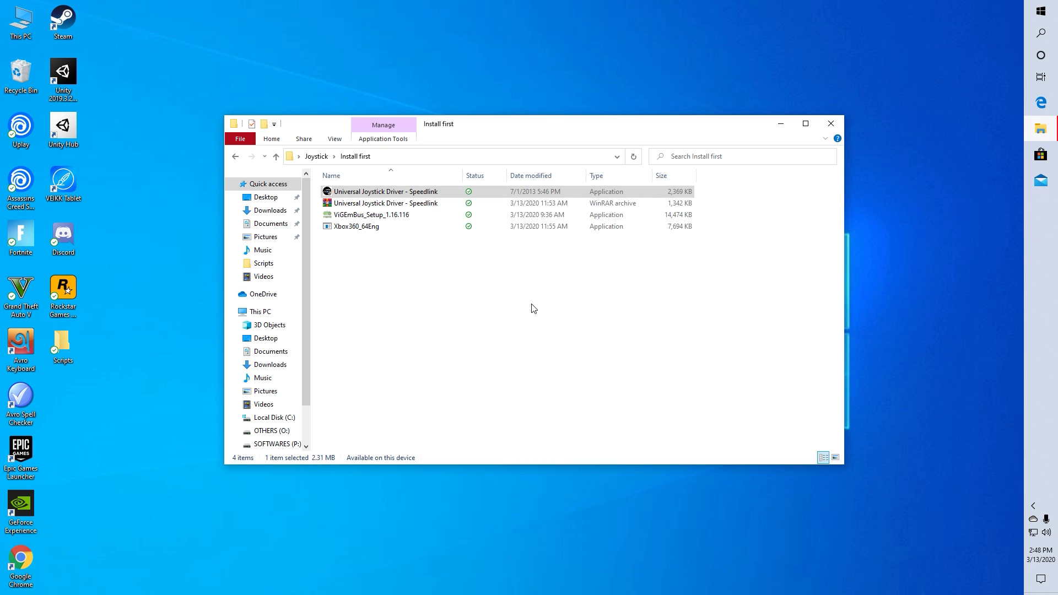
mouse_move(393, 319)
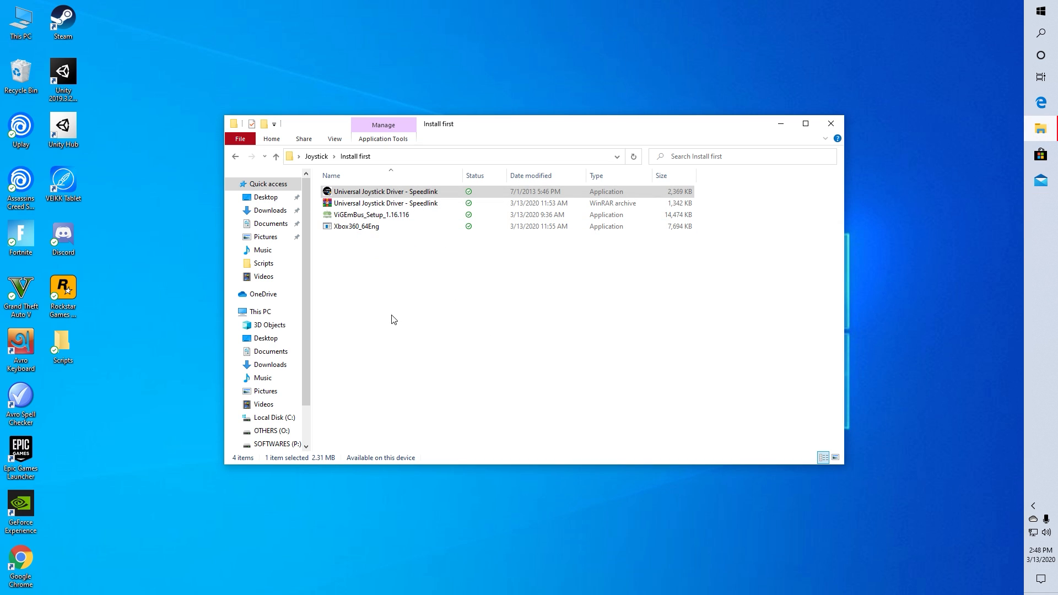
mouse_move(358, 214)
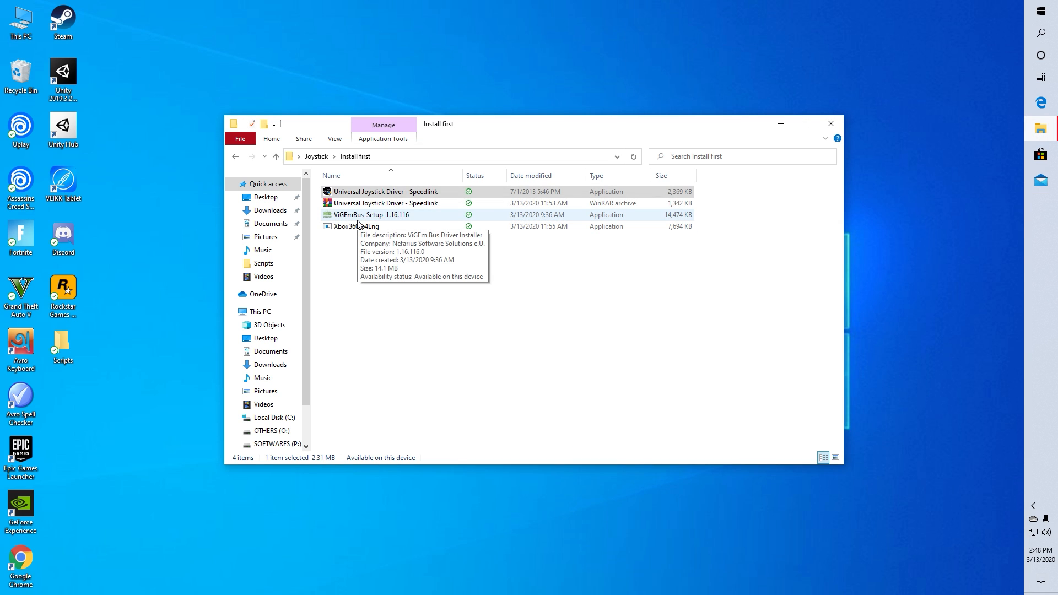
- Run ViGEmBus_Setup_1.16.116 and install the ViGEm Bus Driver
left_click(371, 215)
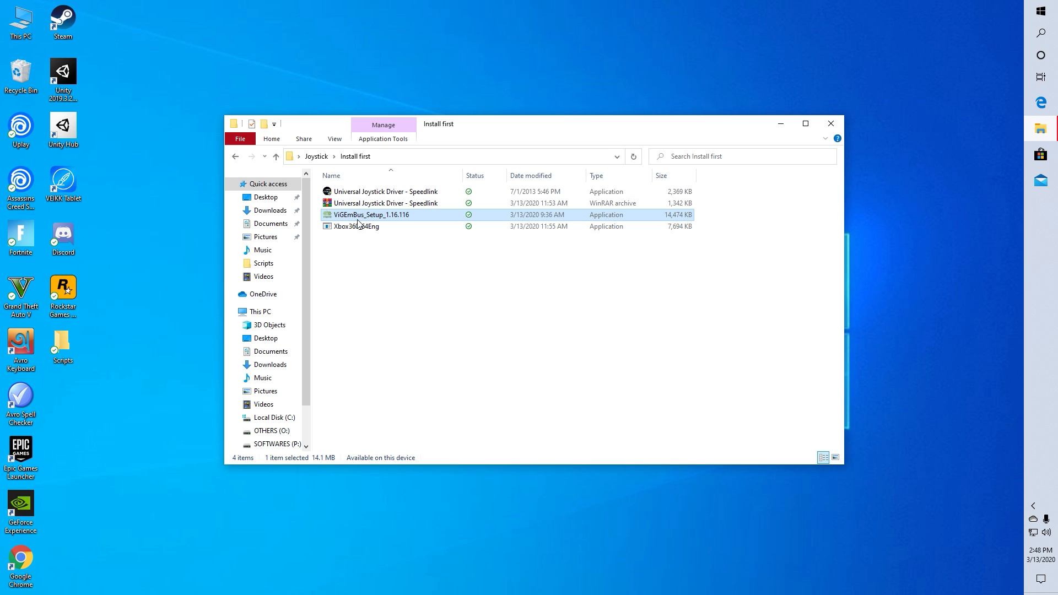
double_click(371, 214)
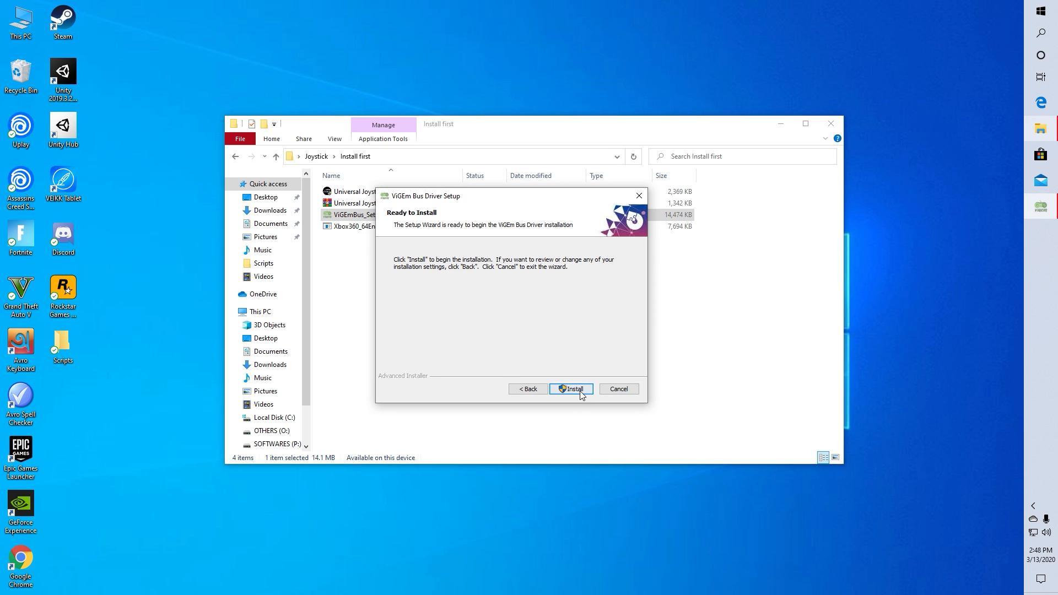
left_click(571, 389)
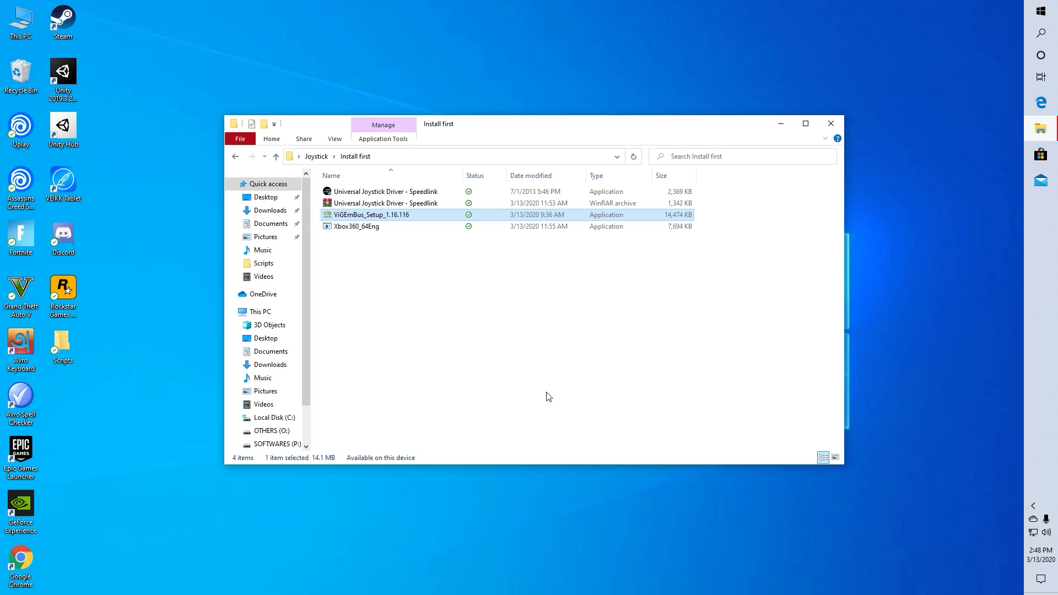
- Install Xbox 360 Accessories from Xbox360_64Eng, accepting the license agreement
left_click(355, 226)
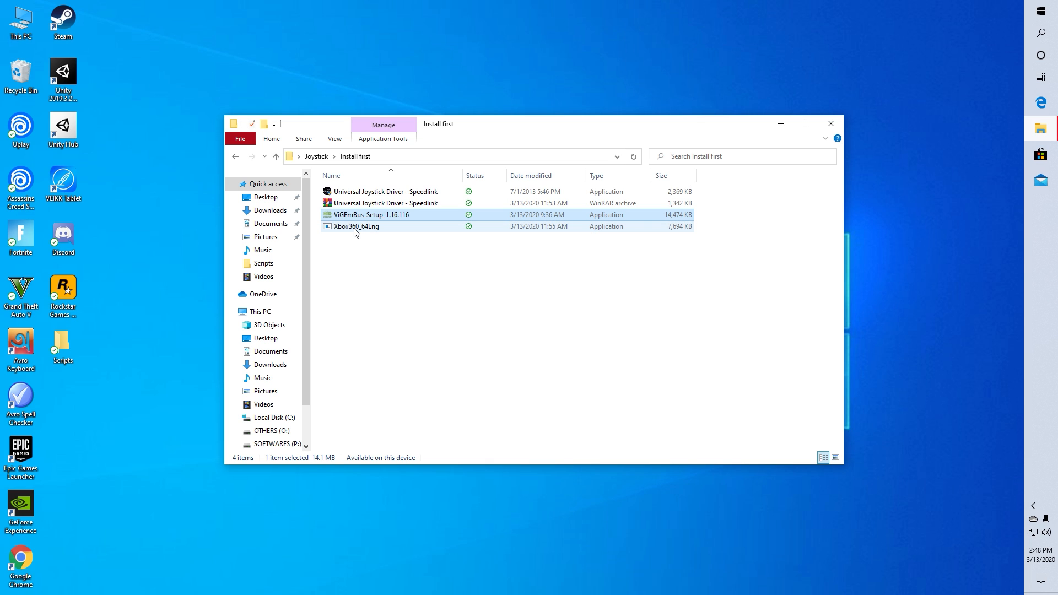
left_click(355, 226)
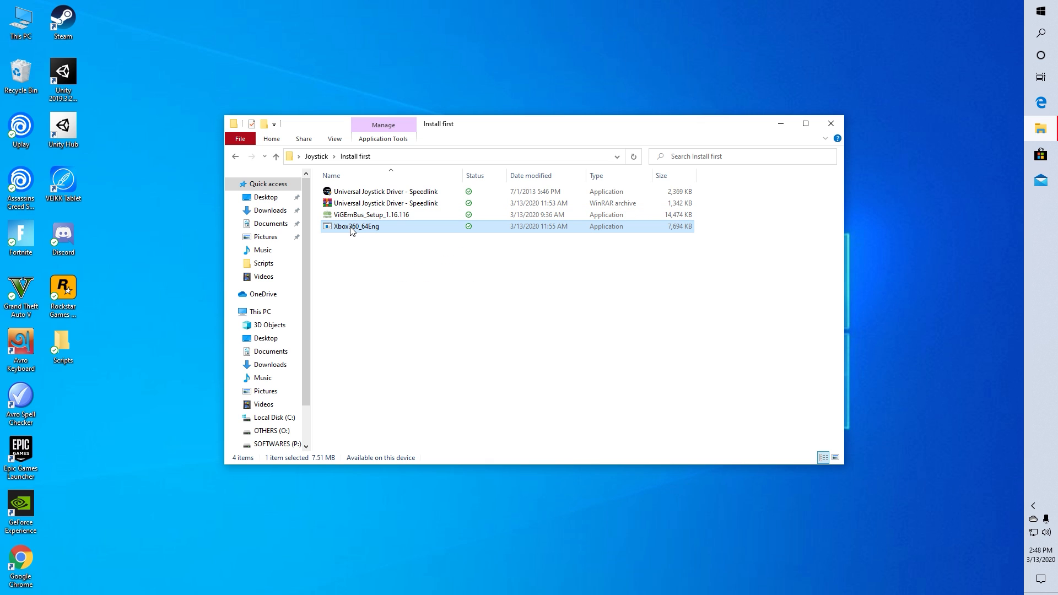
double_click(356, 226)
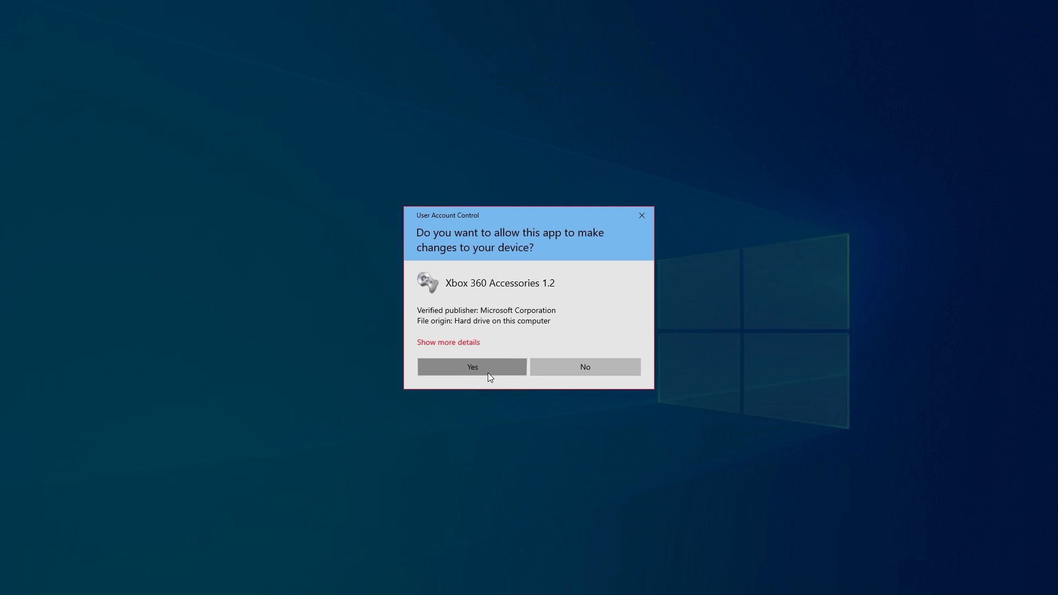
left_click(471, 366)
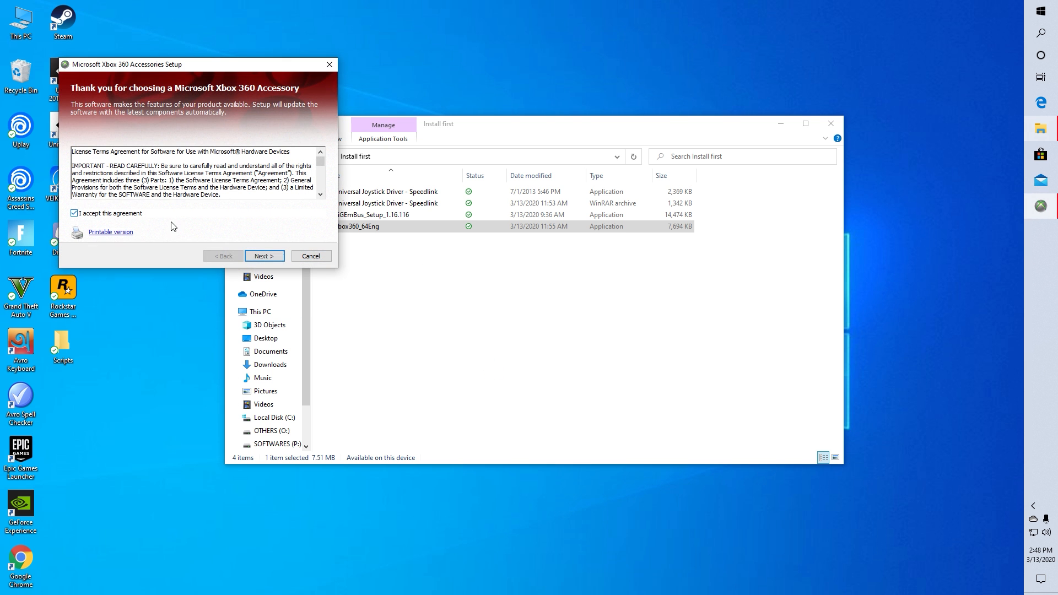
left_click(263, 255)
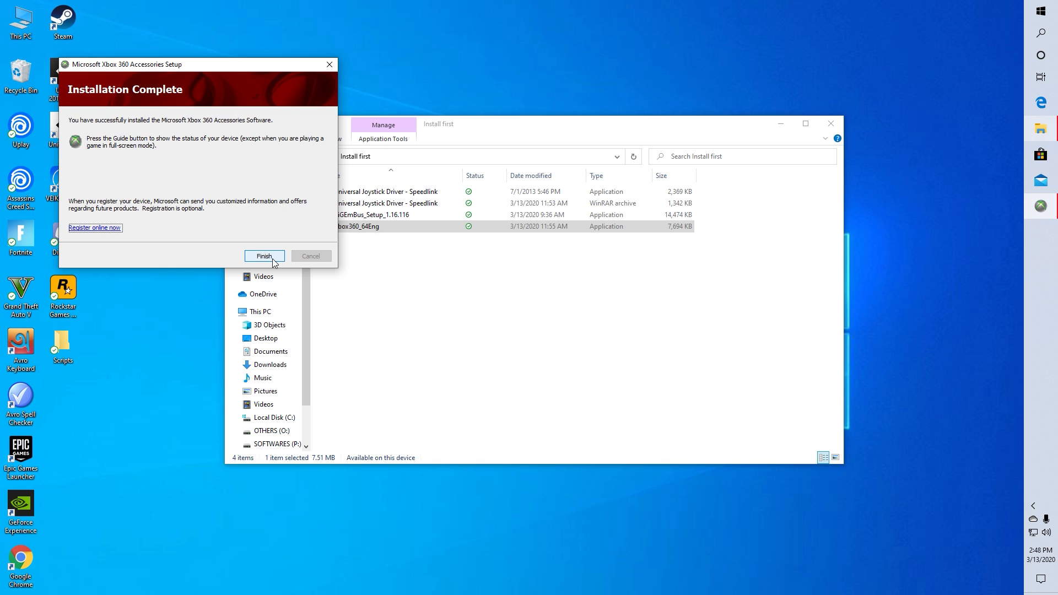
left_click(264, 256)
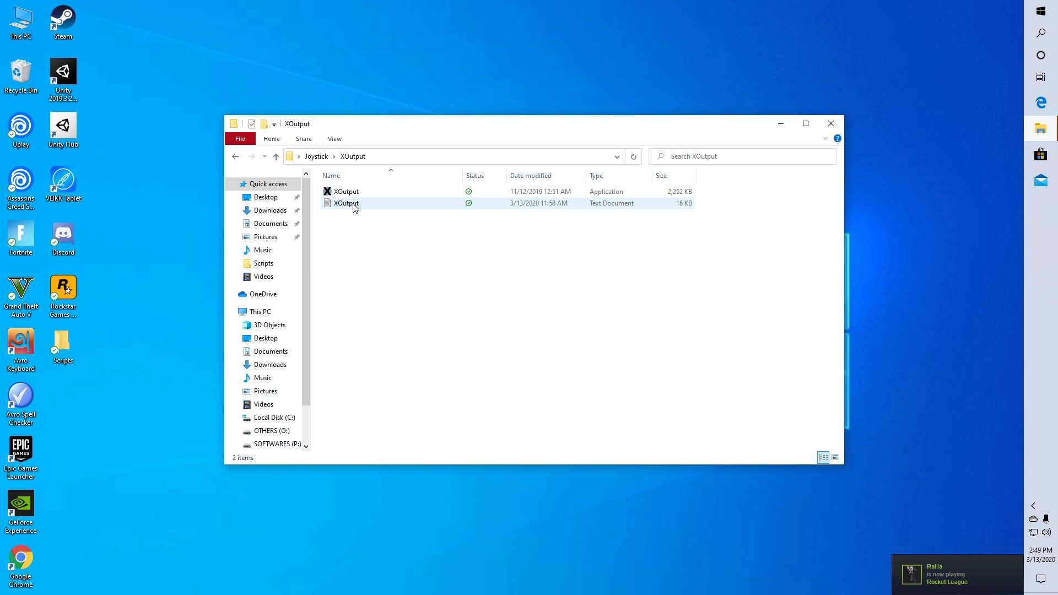
- Launch XOutput.exe and add a new emulated game controller
left_click(346, 192)
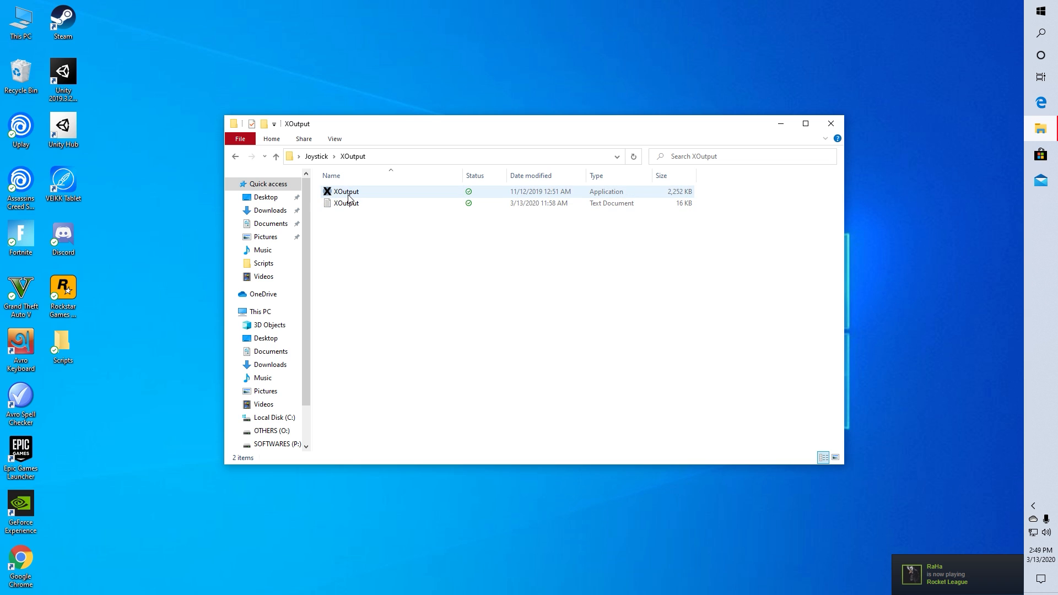
double_click(346, 191)
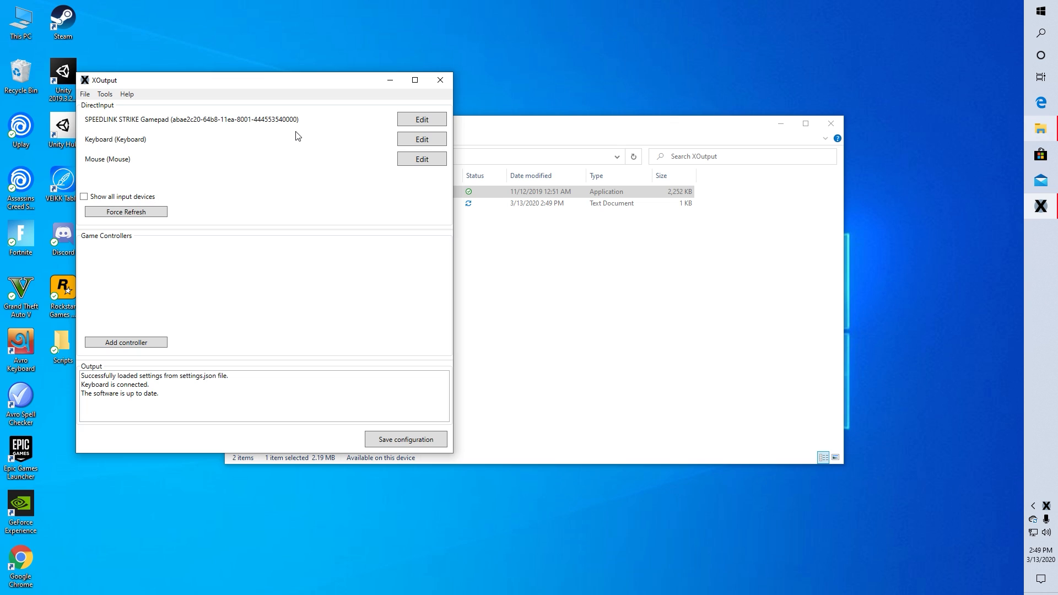
mouse_move(267, 131)
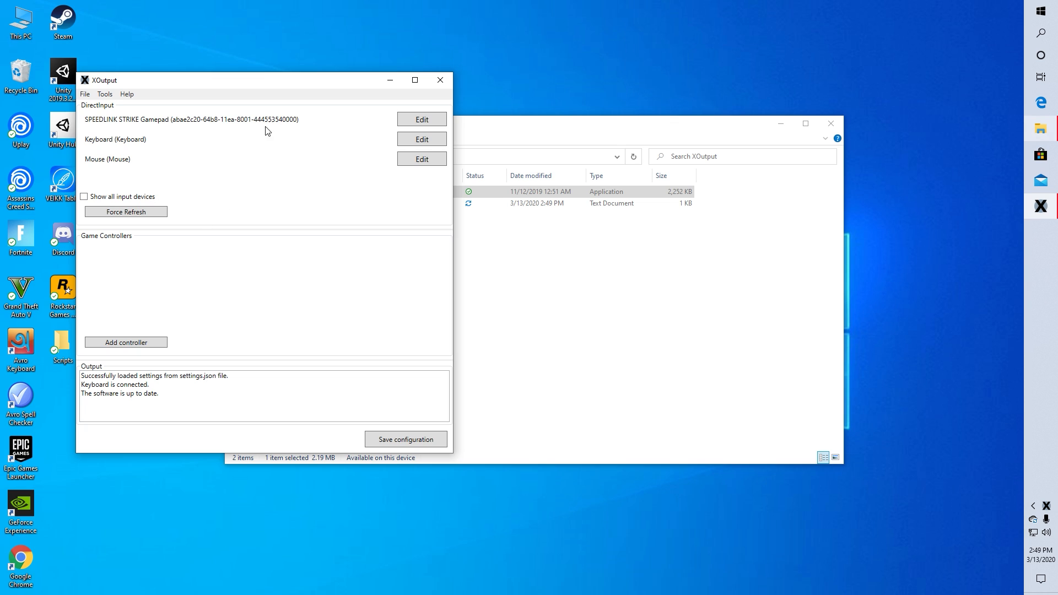
left_click(189, 119)
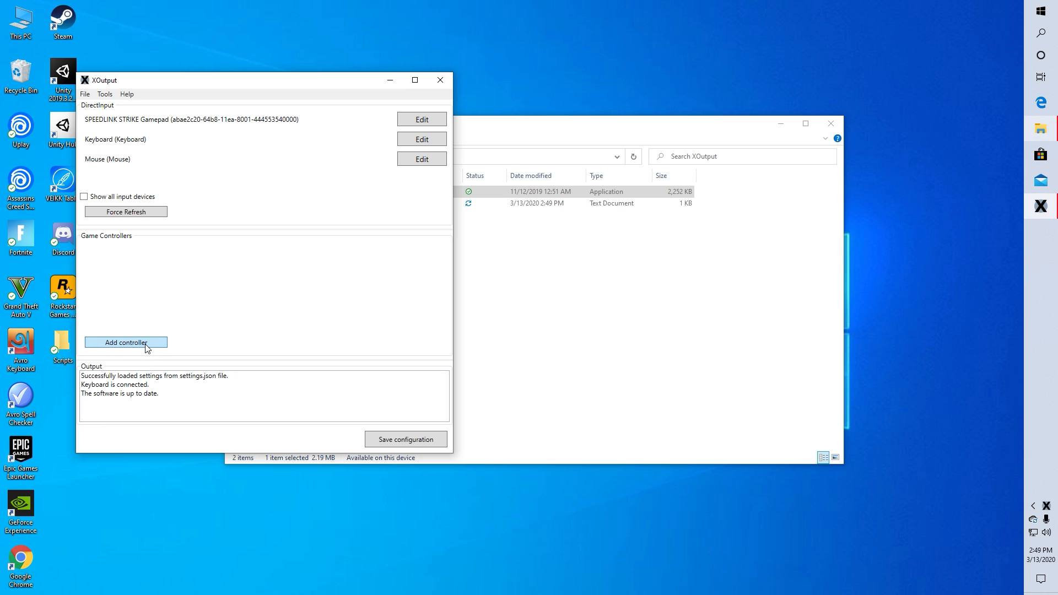
left_click(126, 343)
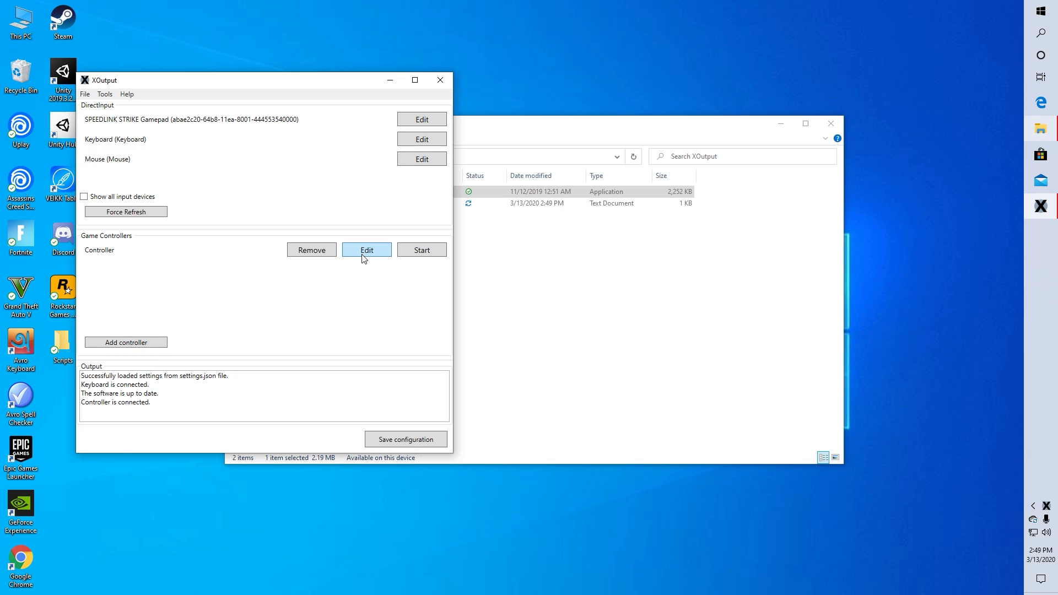
- Map the Speedlink gamepad's left stick, RX axis and LT trigger to the controller
left_click(366, 250)
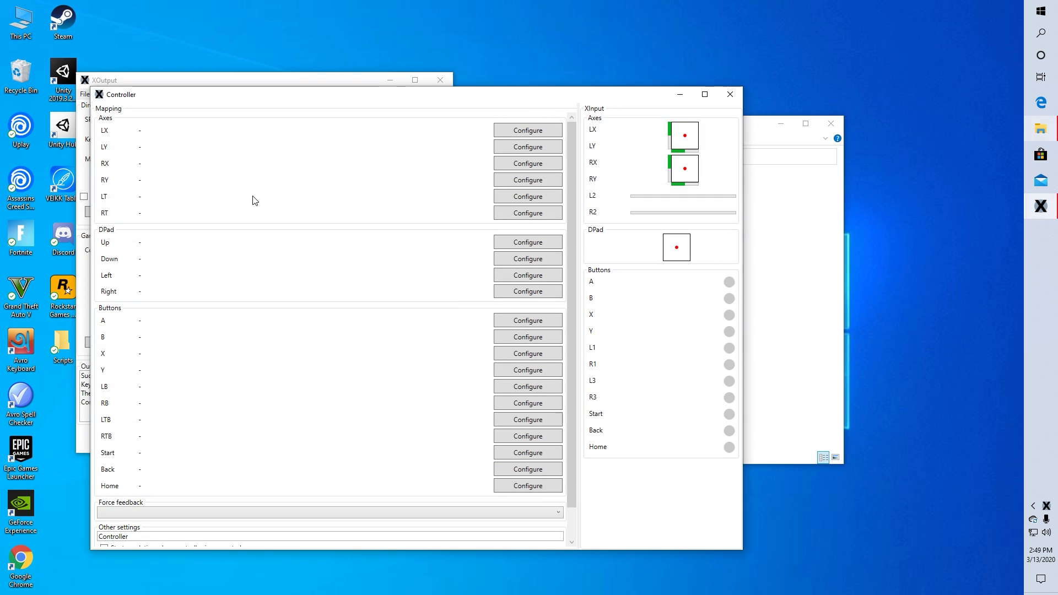
left_click(527, 130)
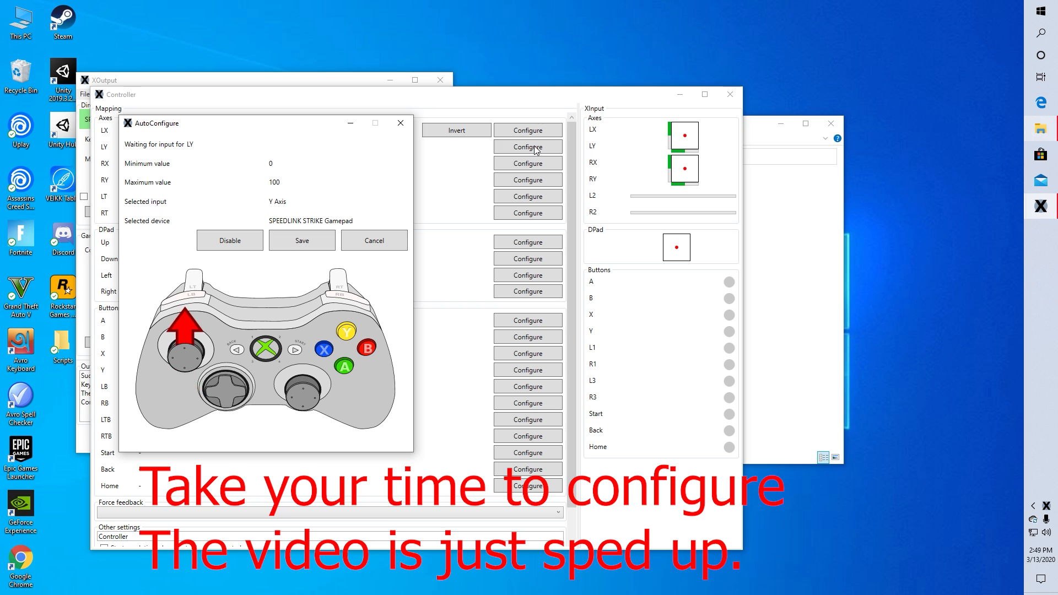
left_click(302, 240)
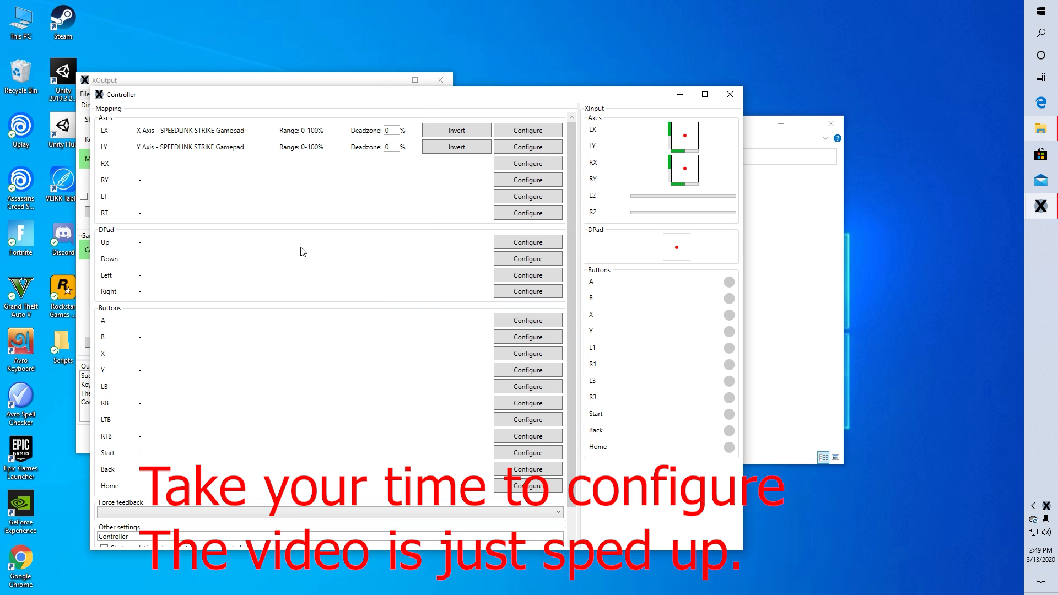
left_click(528, 162)
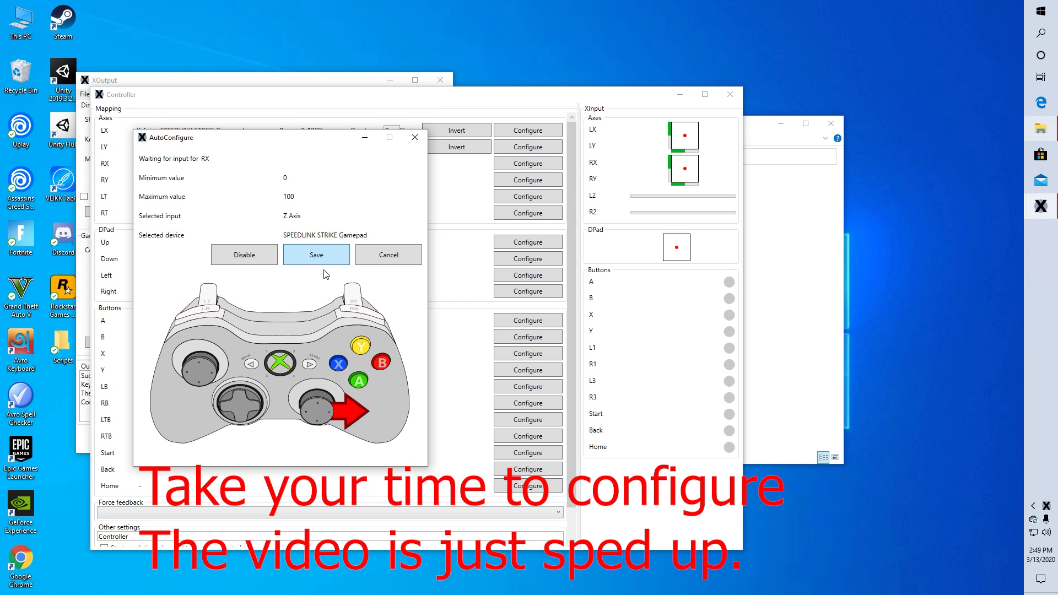
left_click(315, 255)
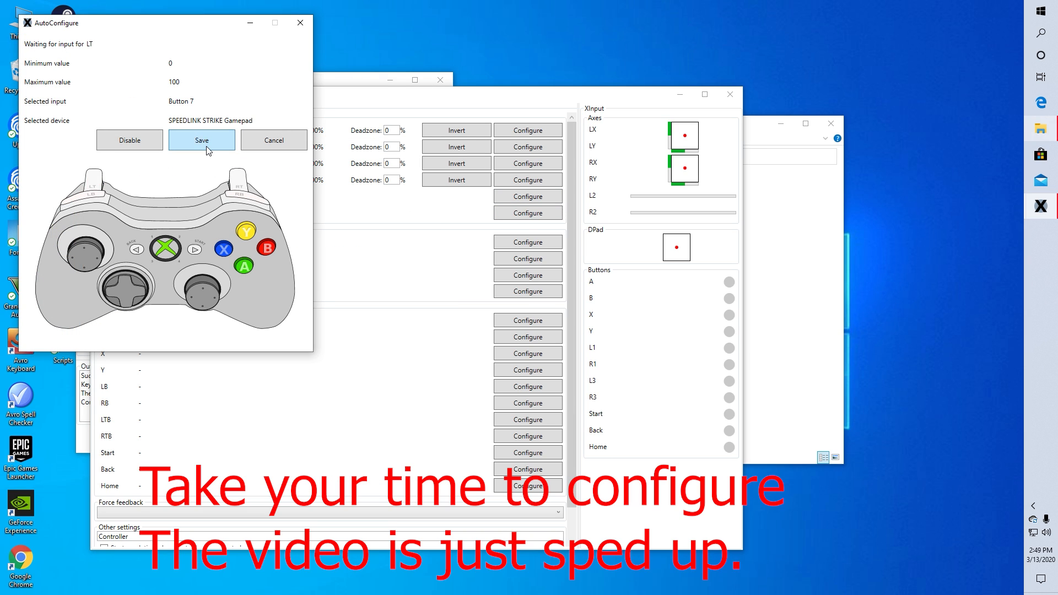
left_click(201, 139)
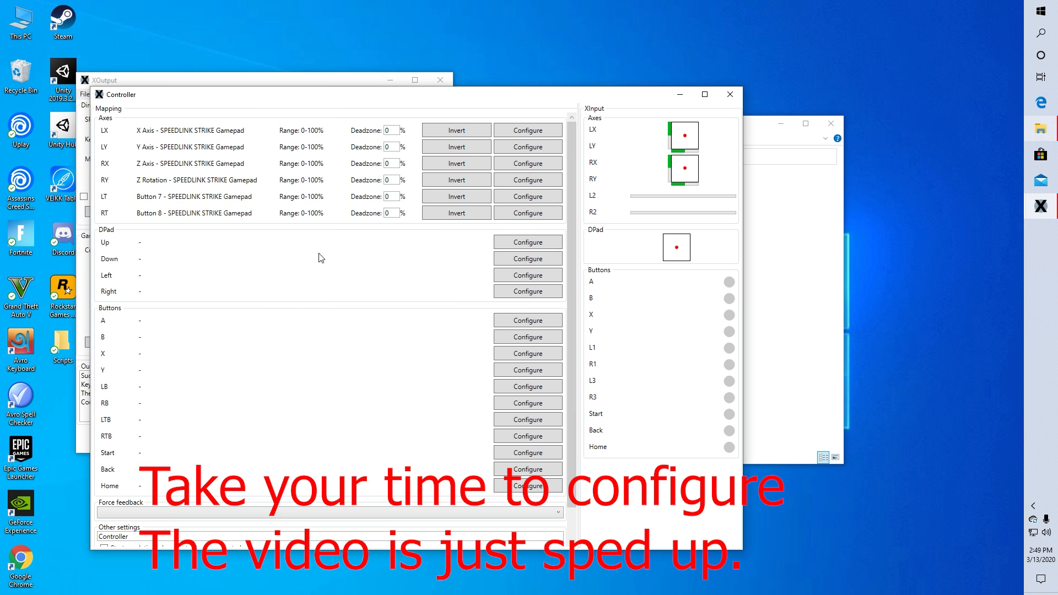
- Map the D-pad, A, LB, LTB, Start and Back buttons to gamepad inputs
left_click(527, 259)
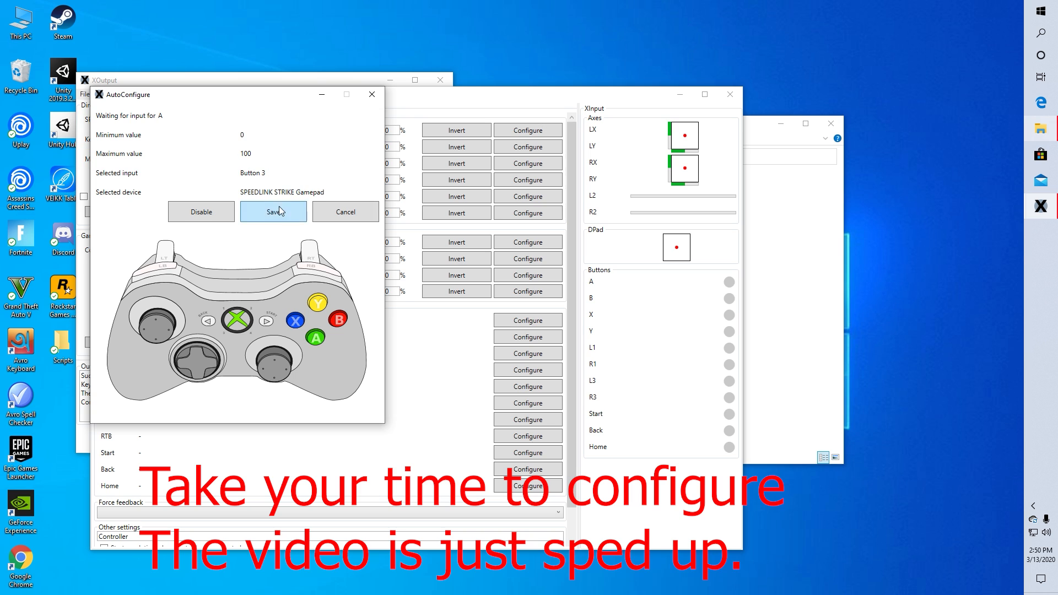
left_click(273, 211)
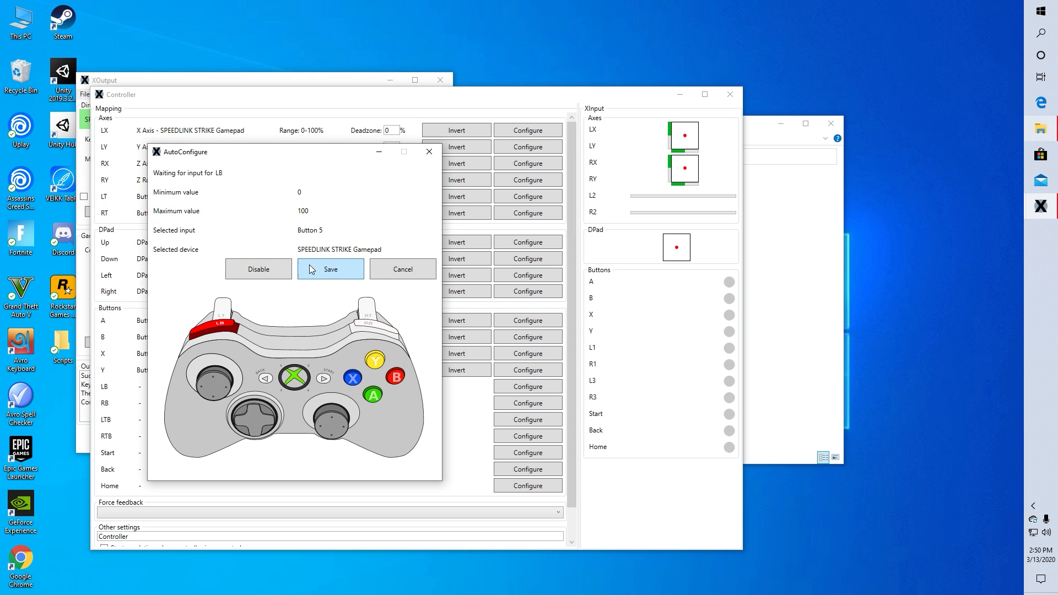
left_click(330, 269)
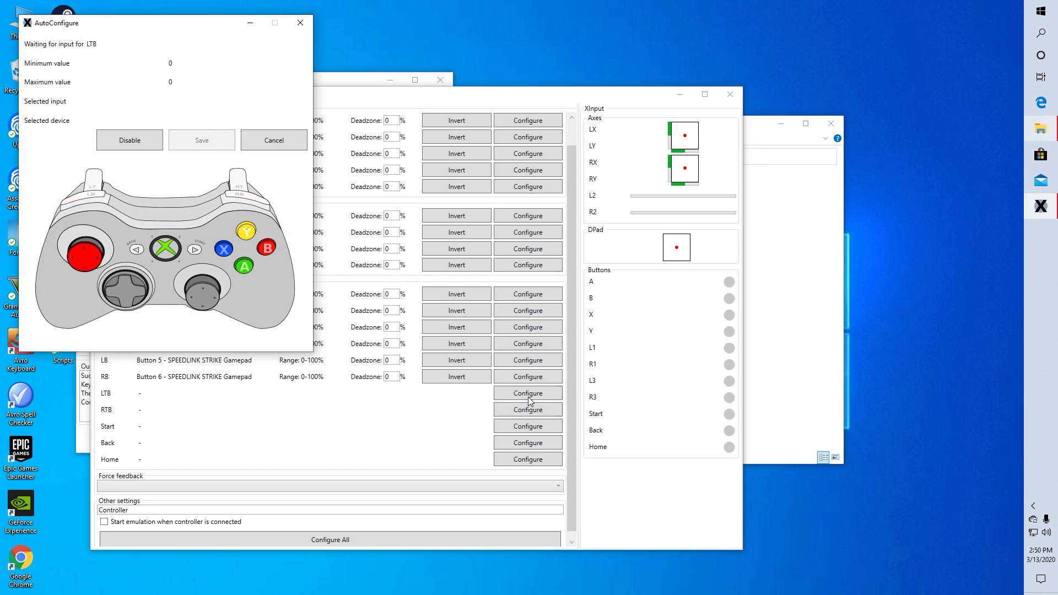
left_click(528, 393)
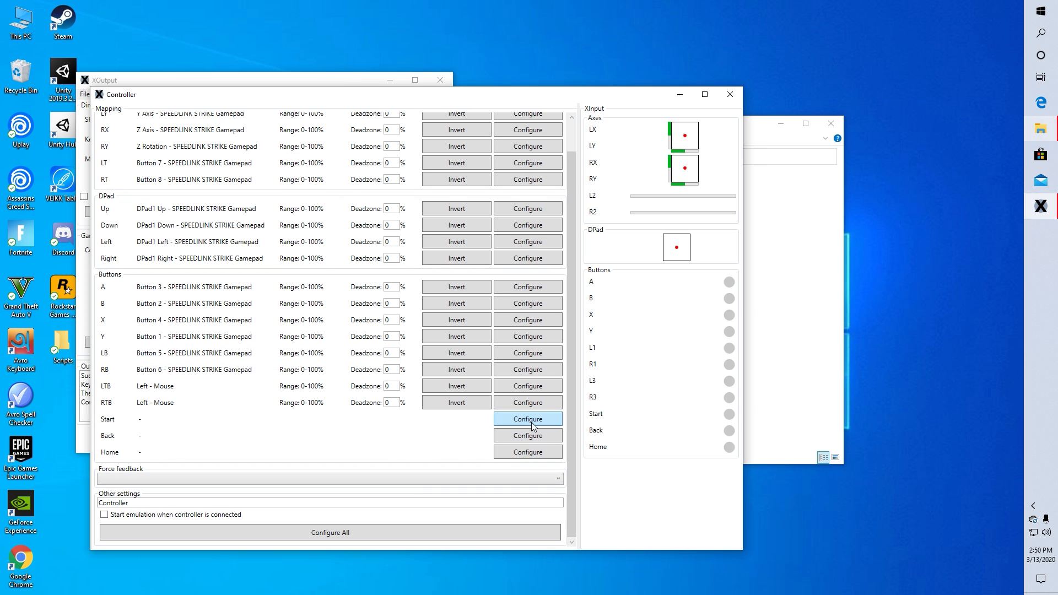
left_click(528, 419)
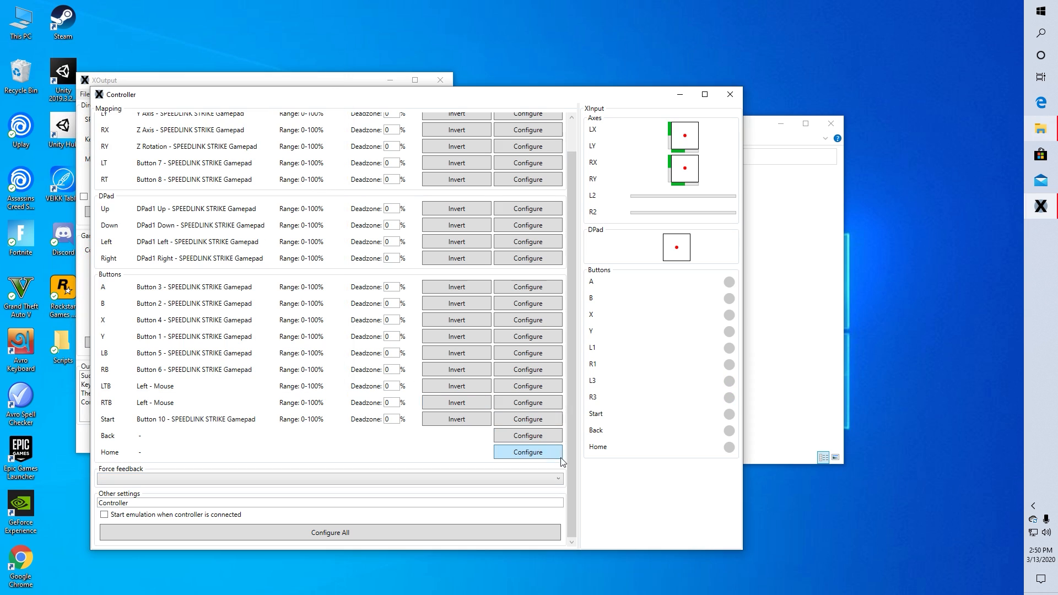
left_click(527, 435)
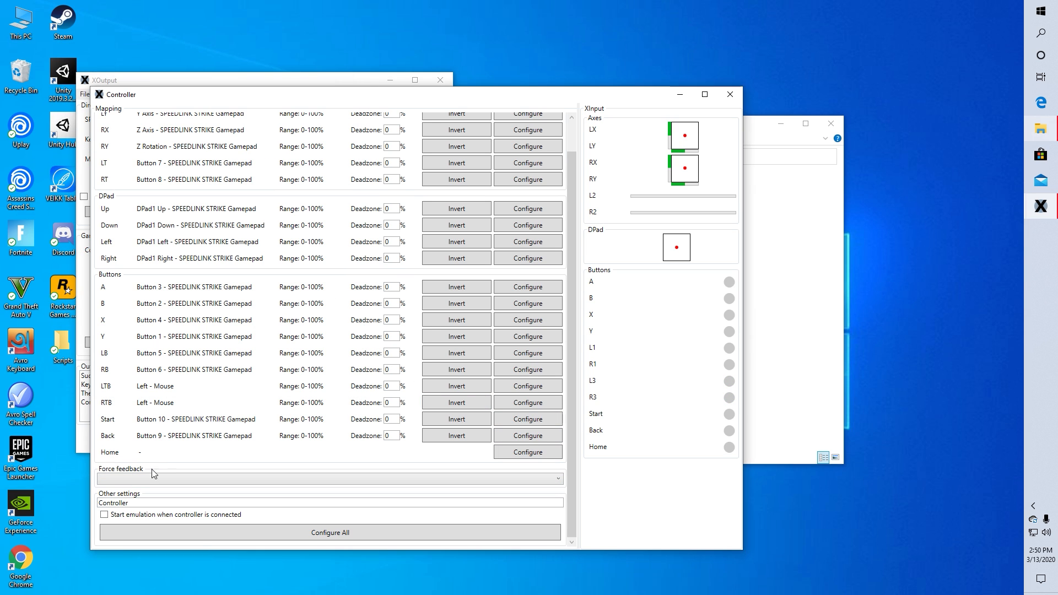
- Close the mapping window, start controller #1 emulation, and save the configuration
left_click(729, 95)
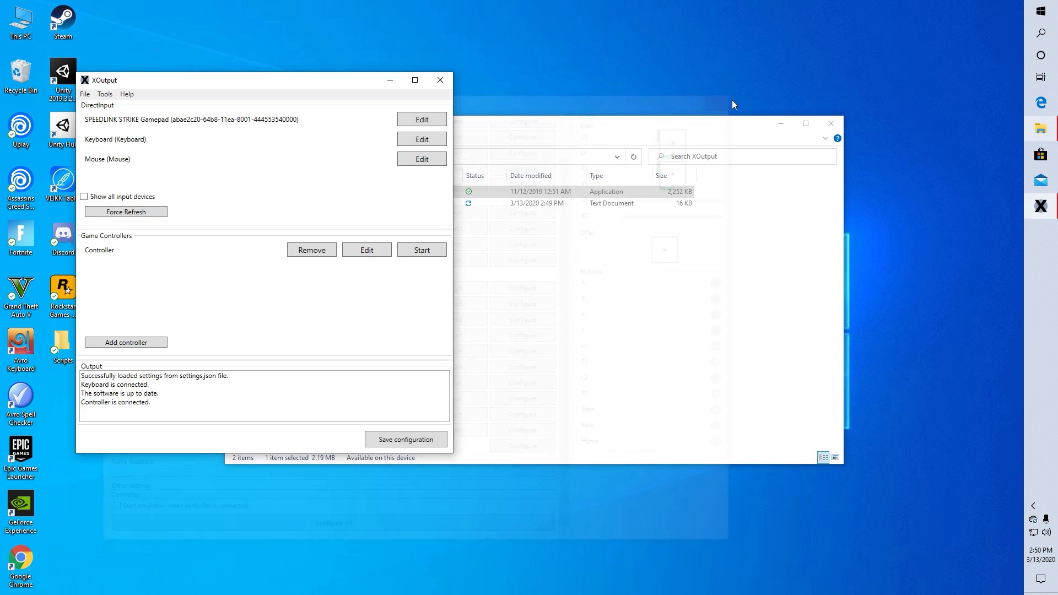
left_click(421, 250)
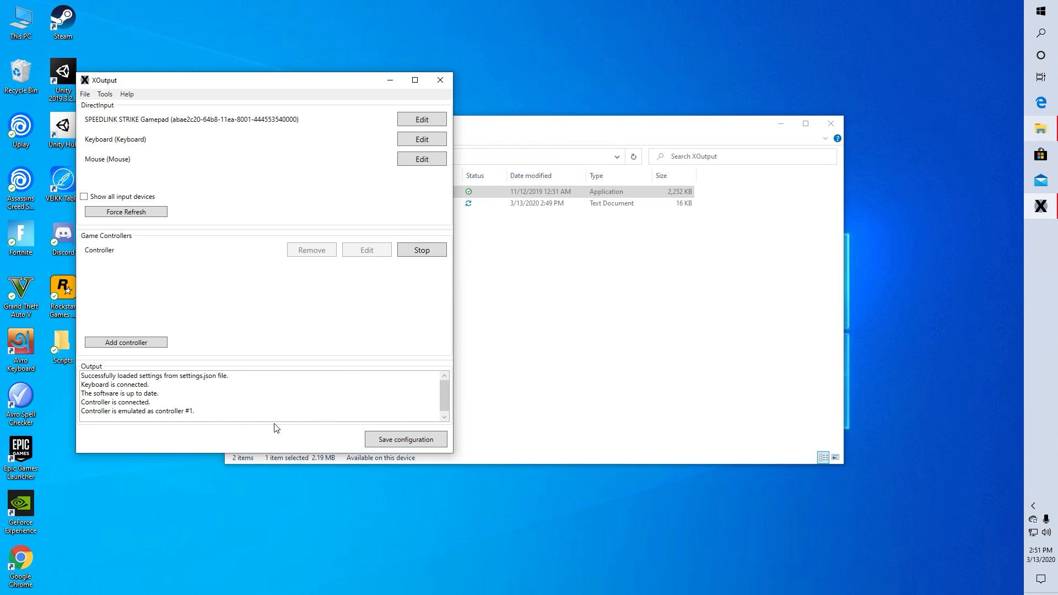
left_click(367, 250)
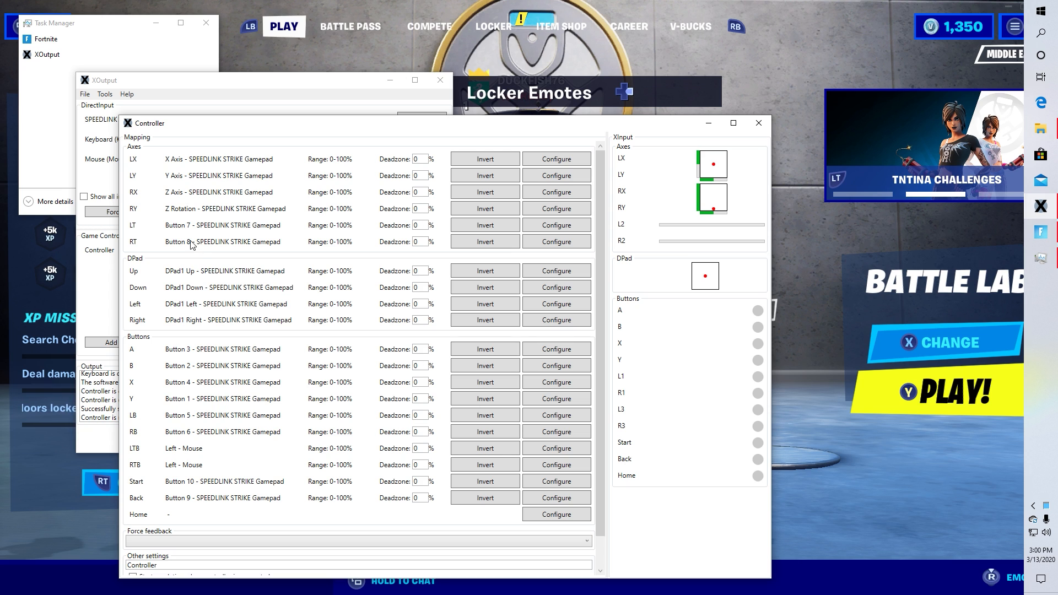
mouse_move(484, 208)
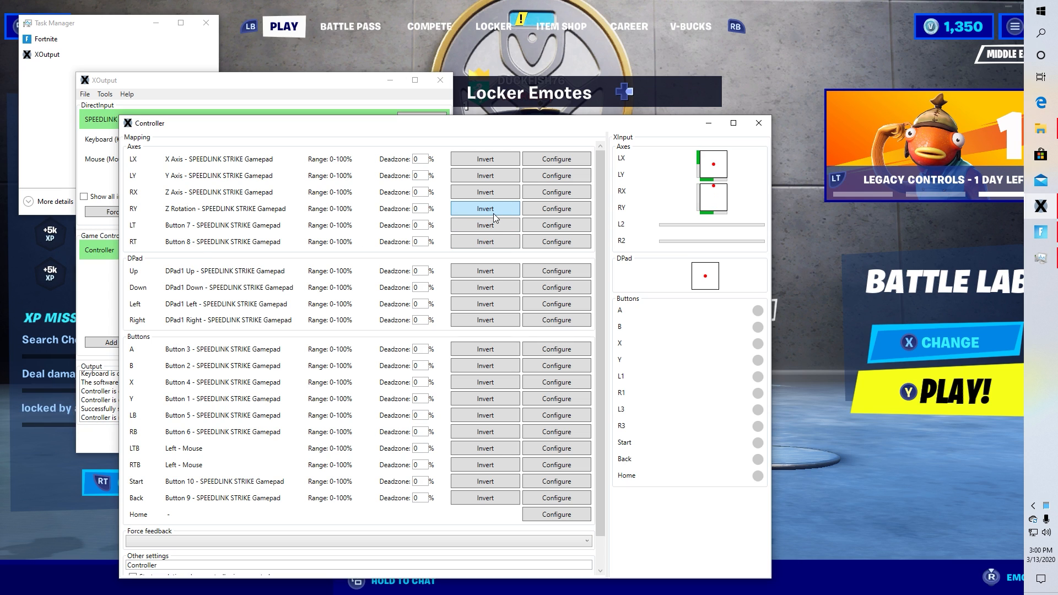
- Invert the RY axis to a 100–0% range in the controller mapping
left_click(484, 207)
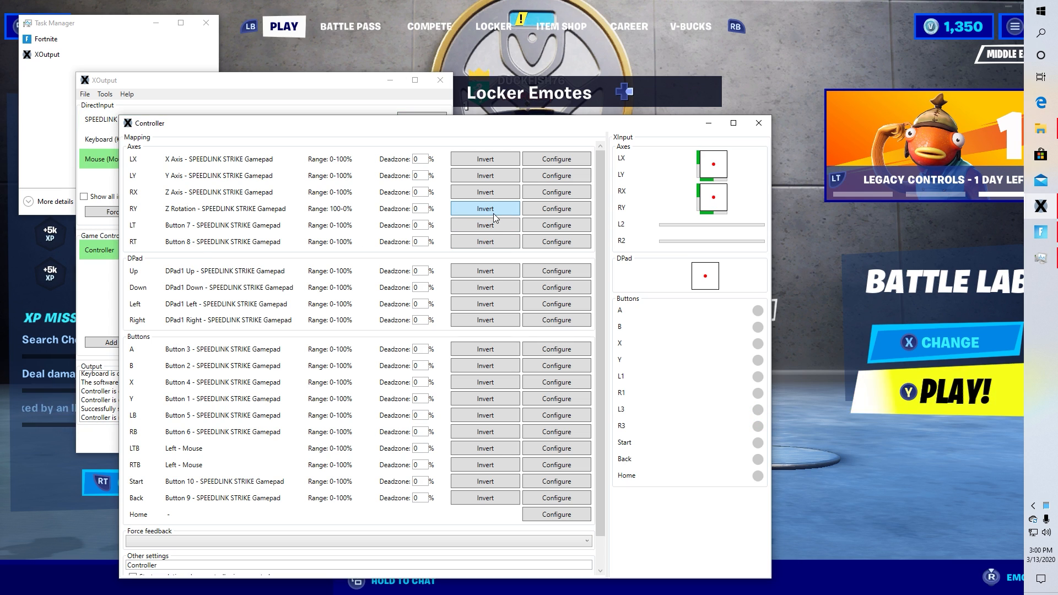